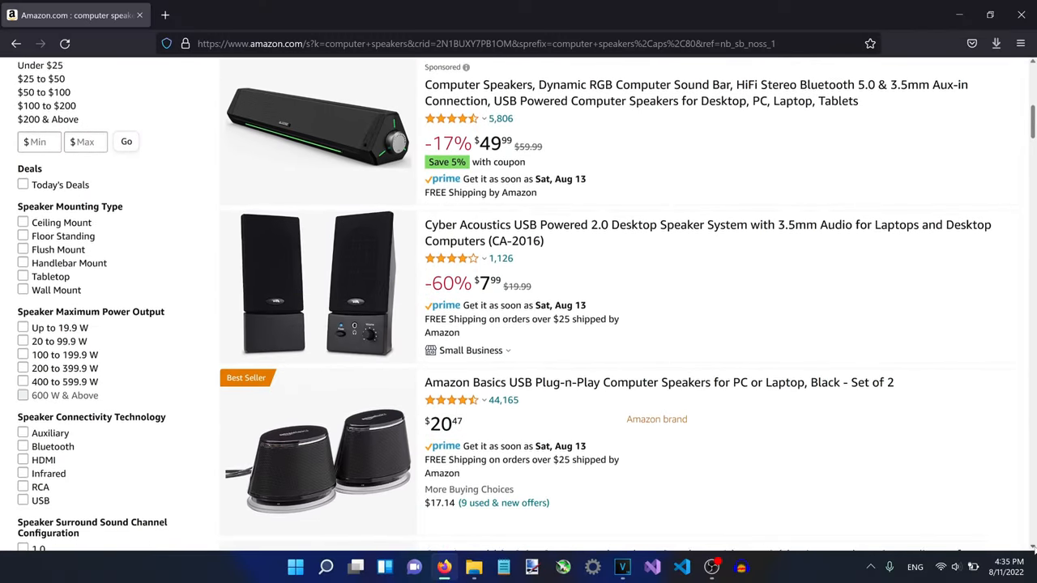
Scroll down through the Amazon product results
scroll(down, 3)
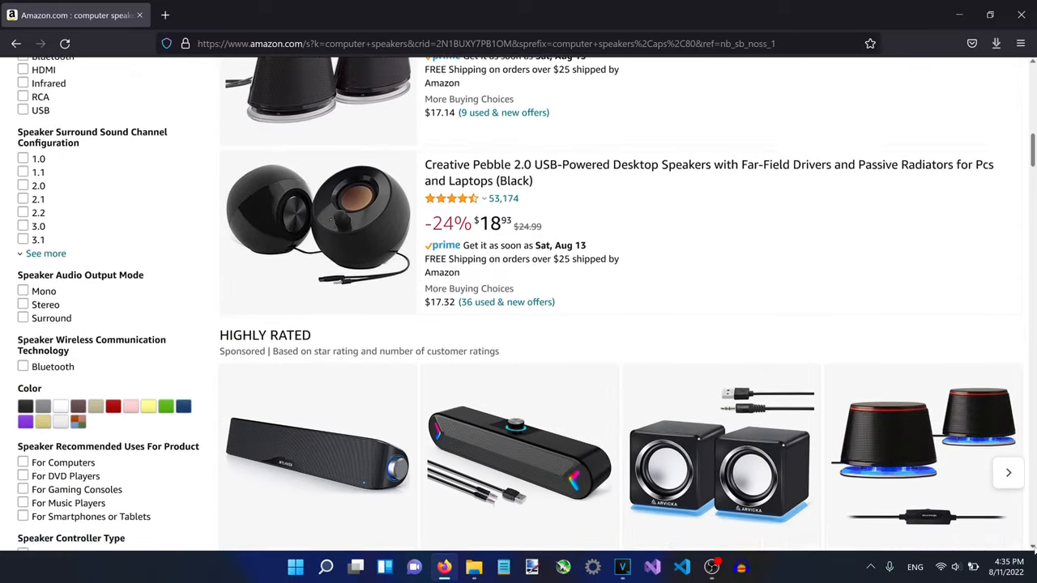
scroll(down, 3)
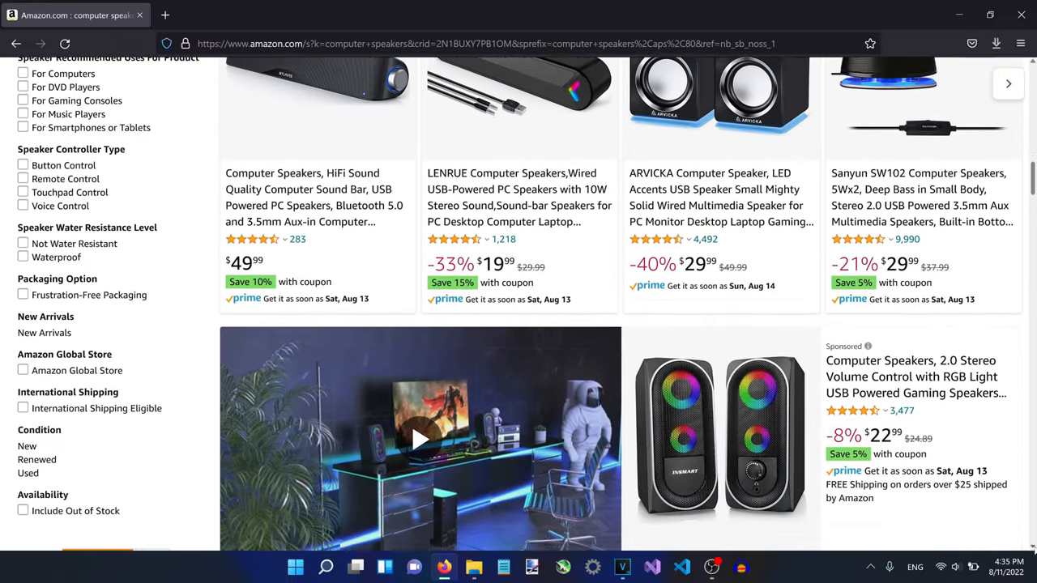
scroll(down, 3)
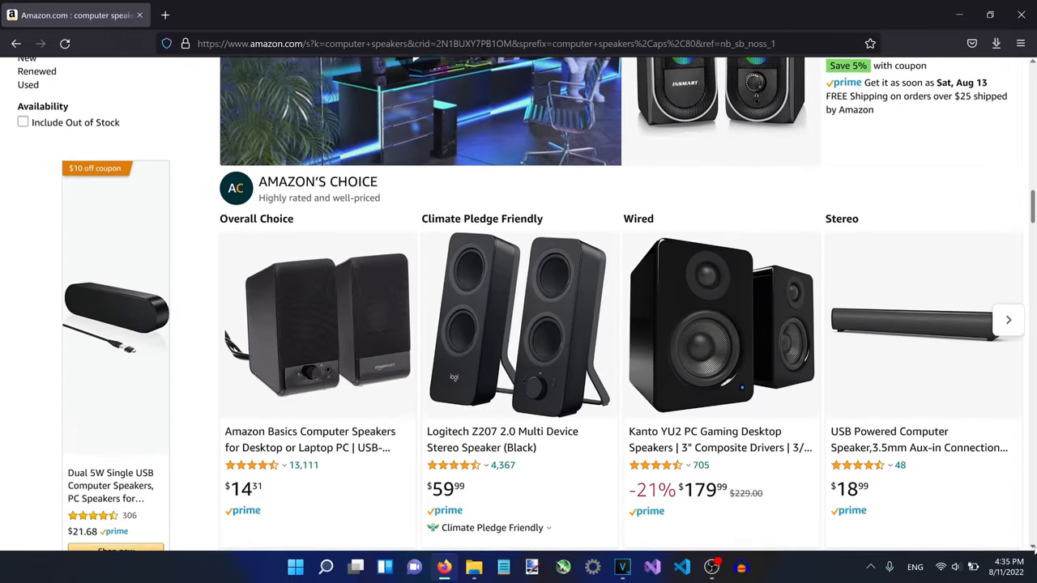
scroll(down, 3)
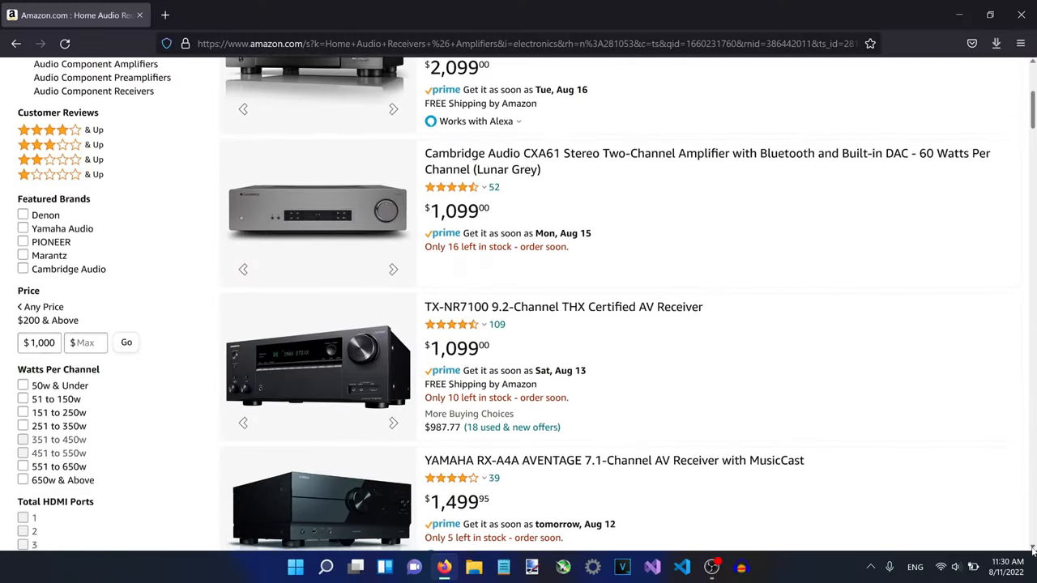
scroll(down, 3)
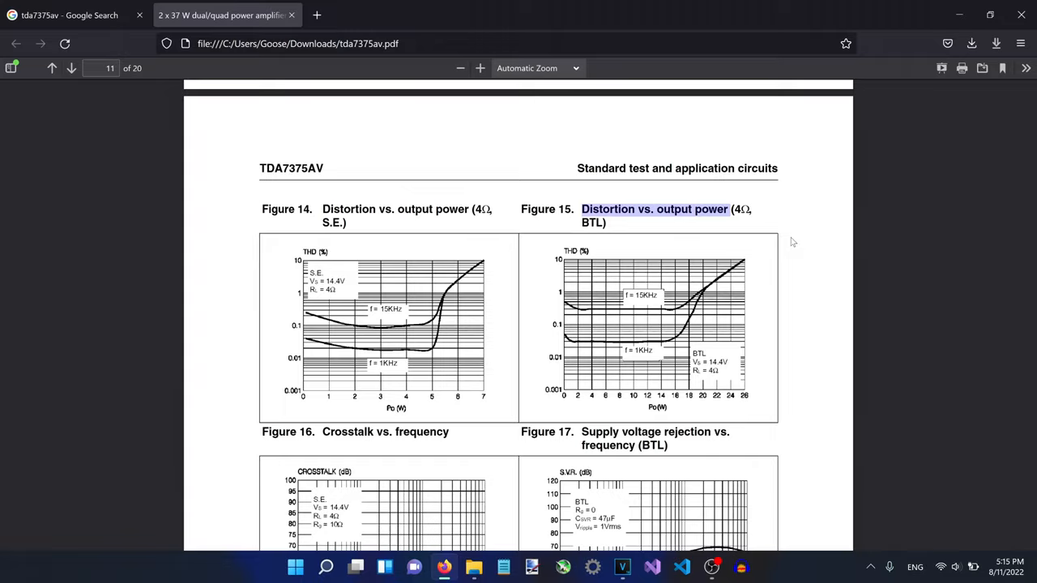
Select the browser tab near the top-left of the window
click(73, 14)
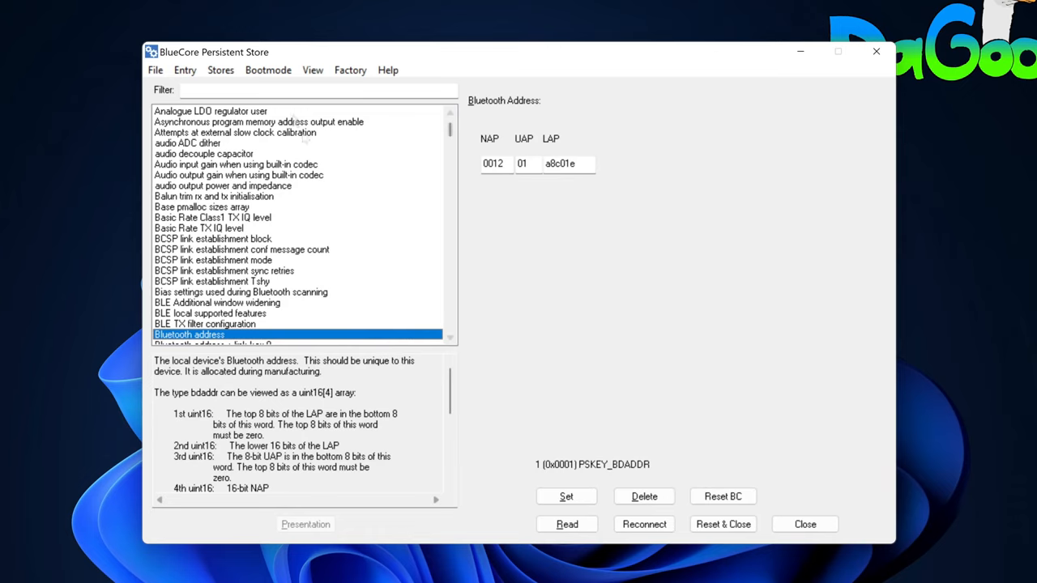
Filter for 'name' and rename the user-friendly device name from KRC-86B to 'DaGoose Box'
text(name)
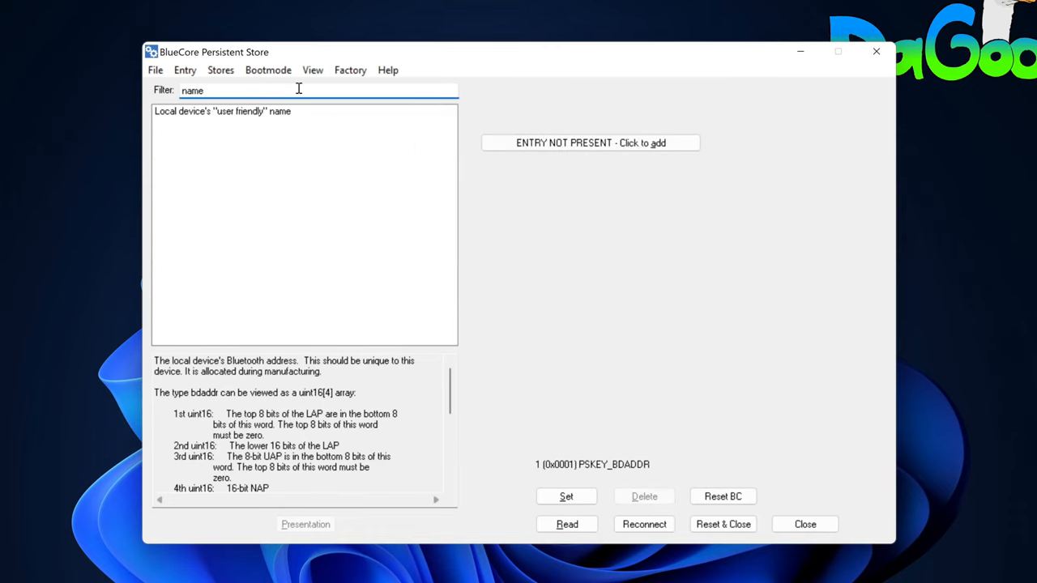
click(223, 111)
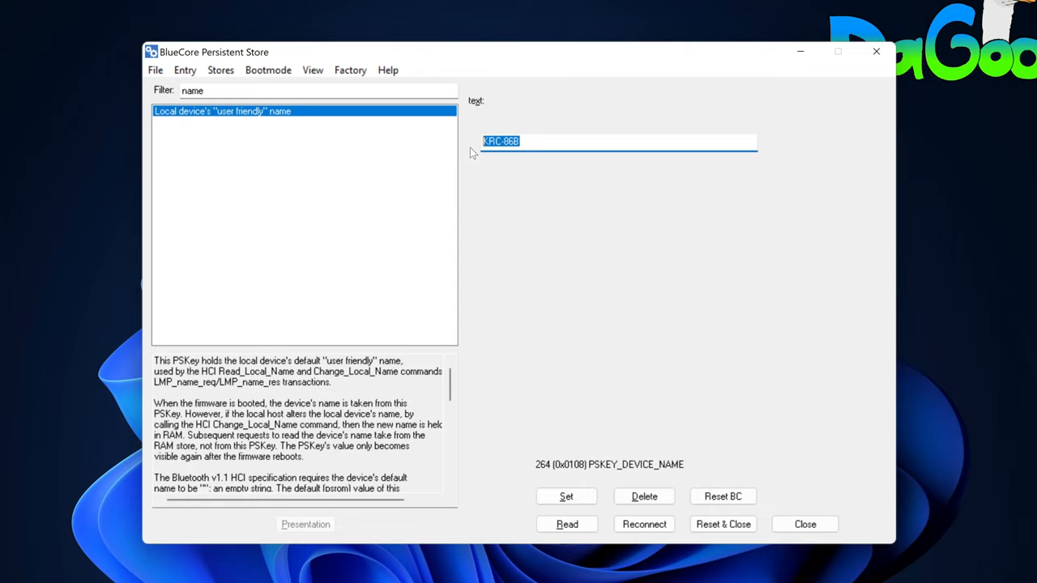
text(DaGoose Box)
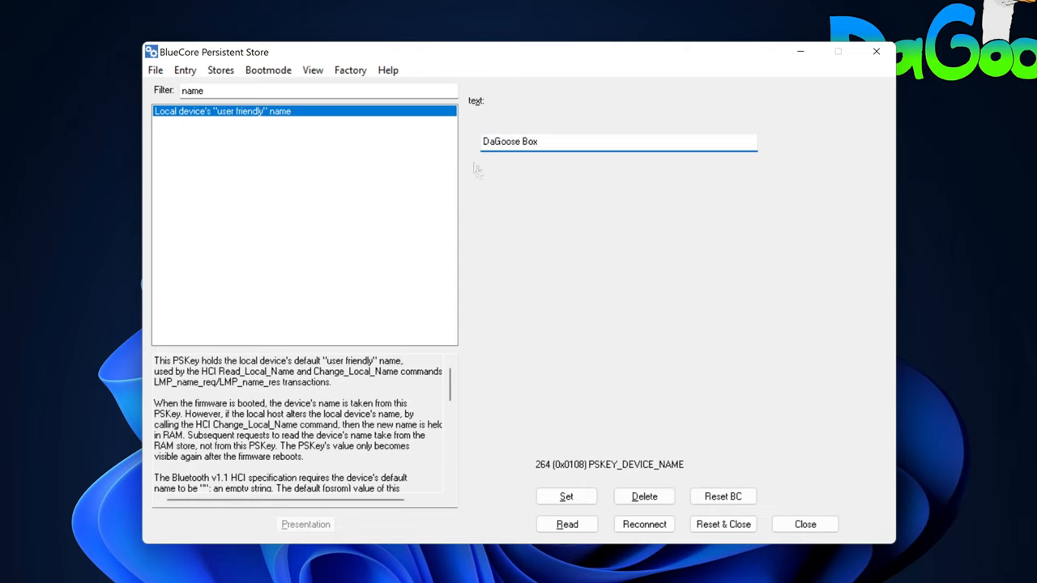